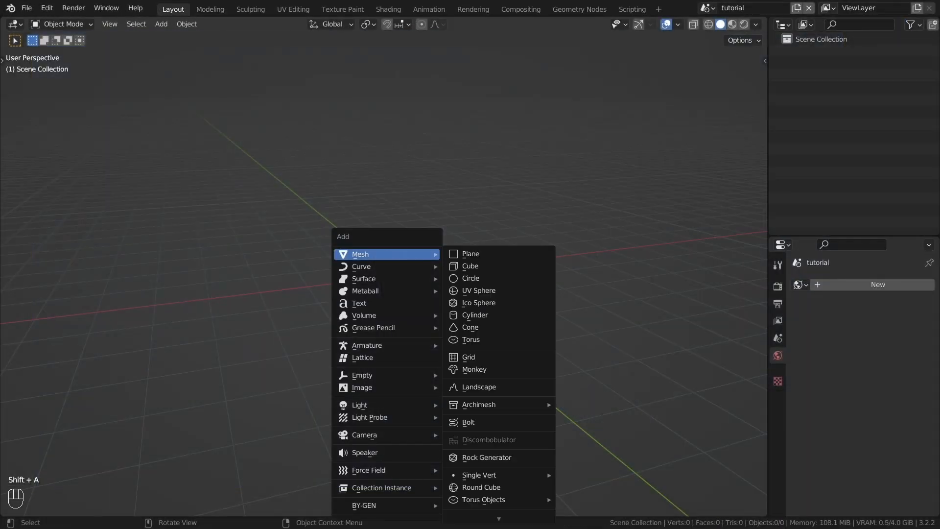
Add a flat plane to the empty scene and enter edit mode to shape it into hills
left_click(470, 252)
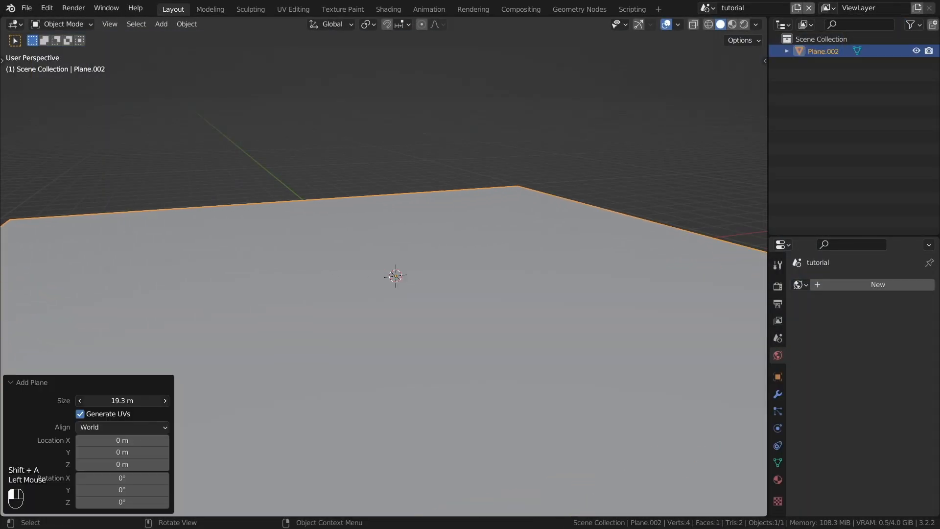
key("Tab")
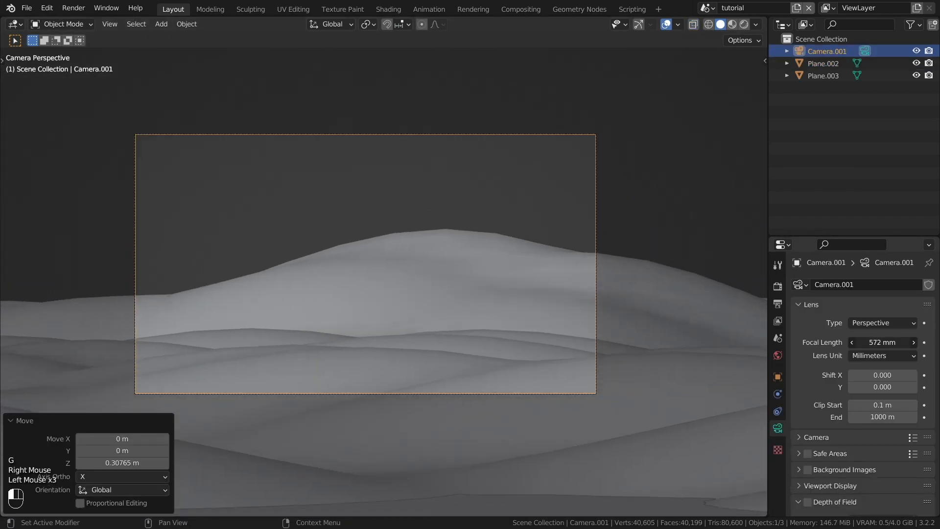
Place a cylinder under the headphones as the start of the supporting cluster
left_click(881, 342)
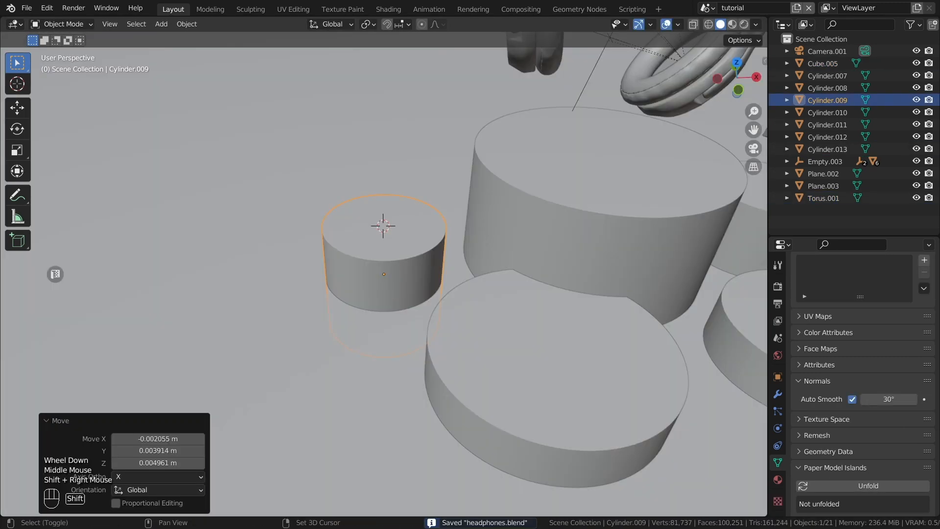
Add an ico sphere to the scene and show the world's background nodes beside the camera view
key("shift+a")
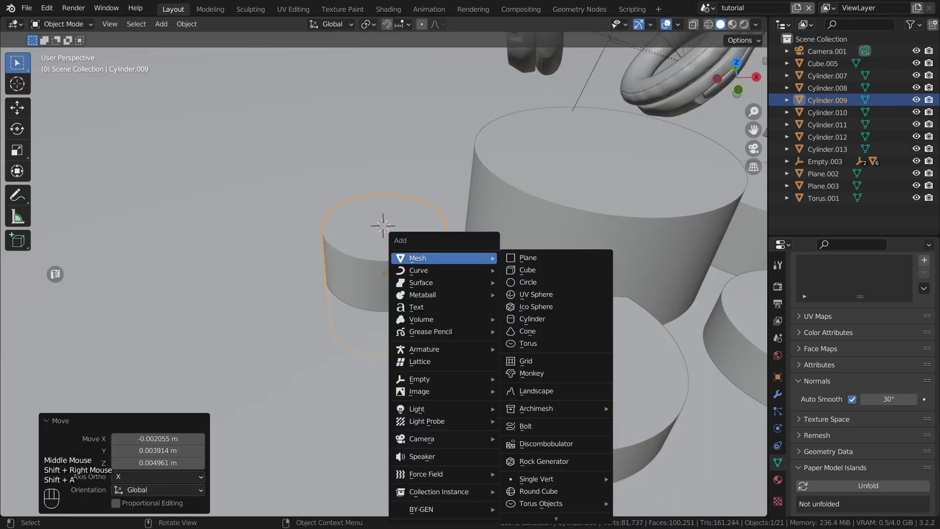
left_click(535, 306)
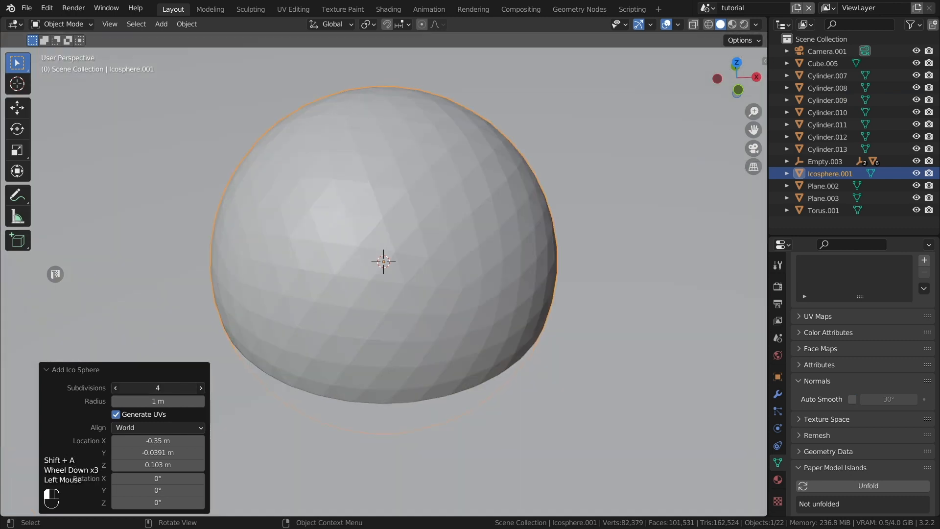
left_click(200, 388)
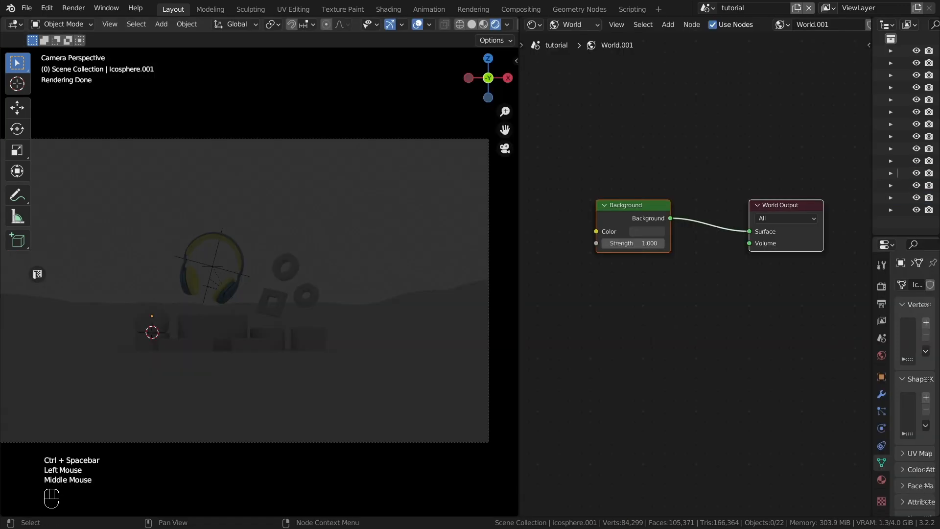
Build the world's blue gradient sky from texture and colour ramp nodes into Background Color
key("shift+ctrl+d")
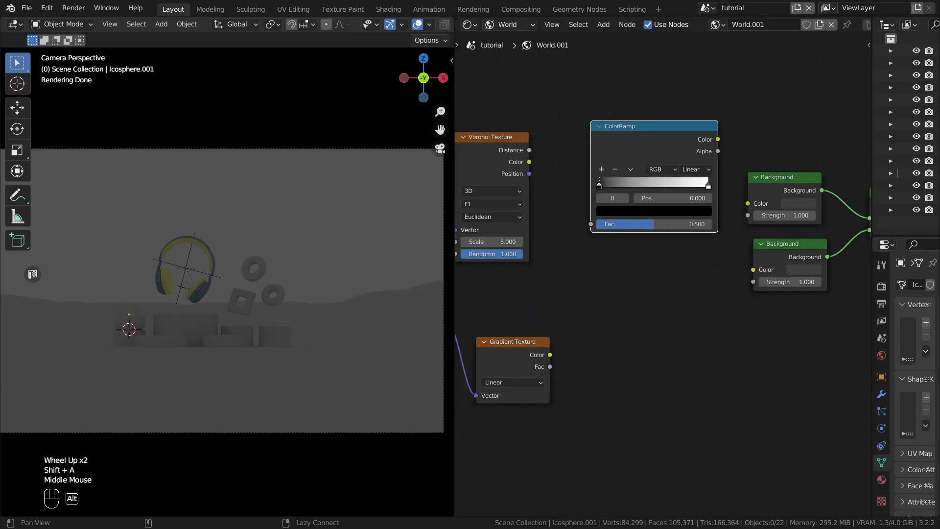
left_click(490, 191)
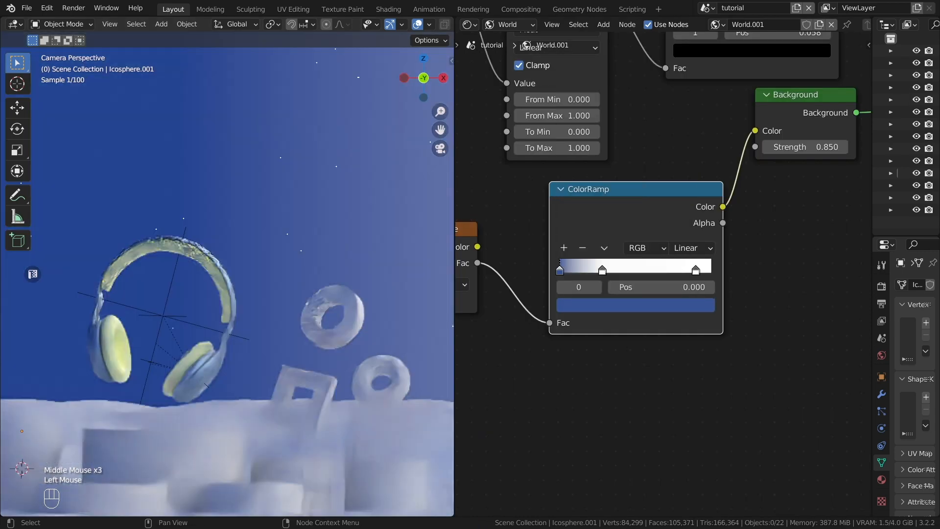
left_click(634, 304)
type("glas")
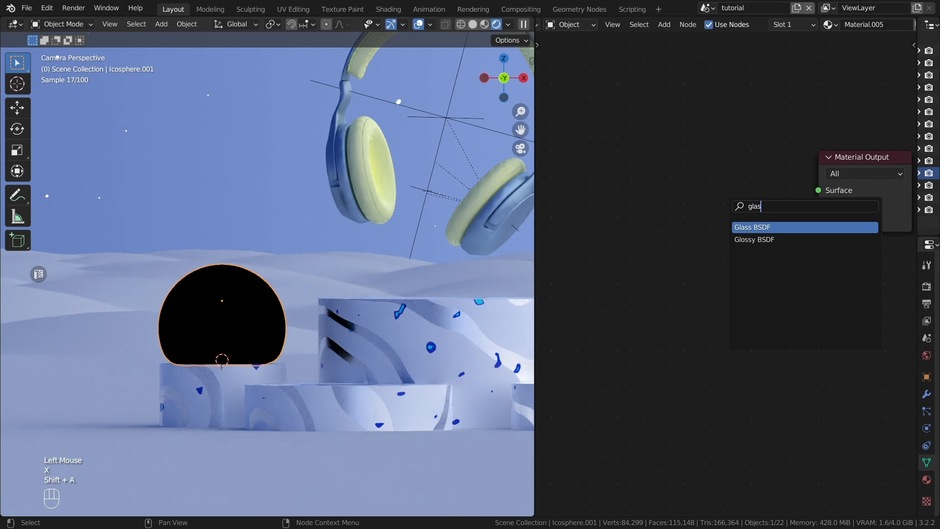
Give the sphere a Glass BSDF shader with roughness 0.6 for a frosted look
left_click(751, 226)
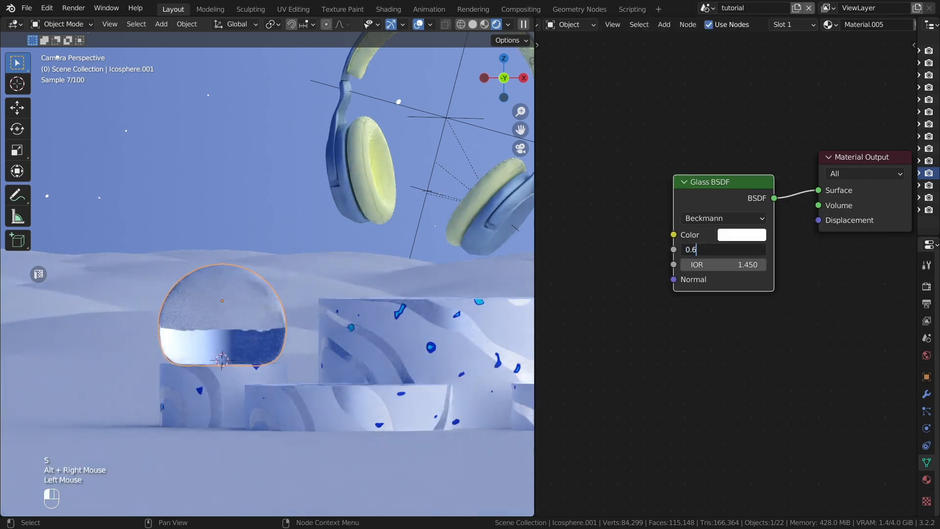
key("shift+a")
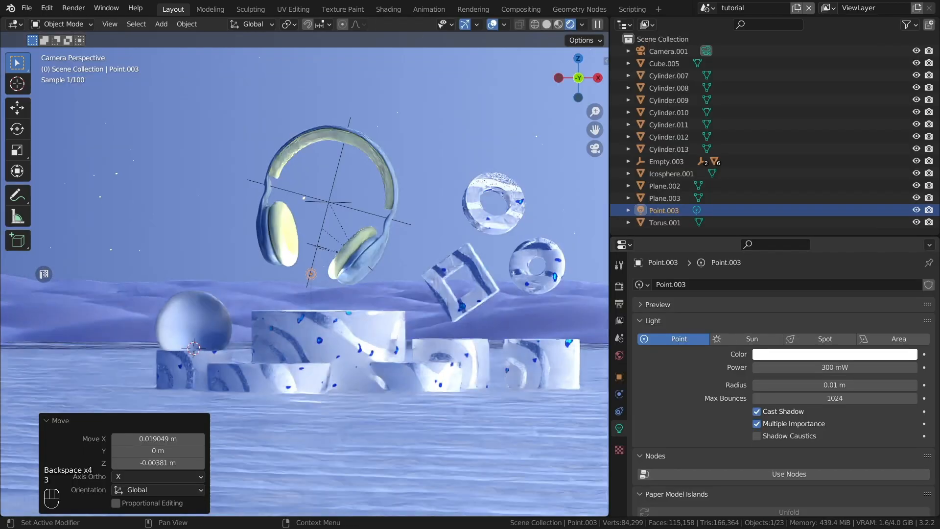
Move the point light and duplicate it again to spread lights around the headphones
key("g")
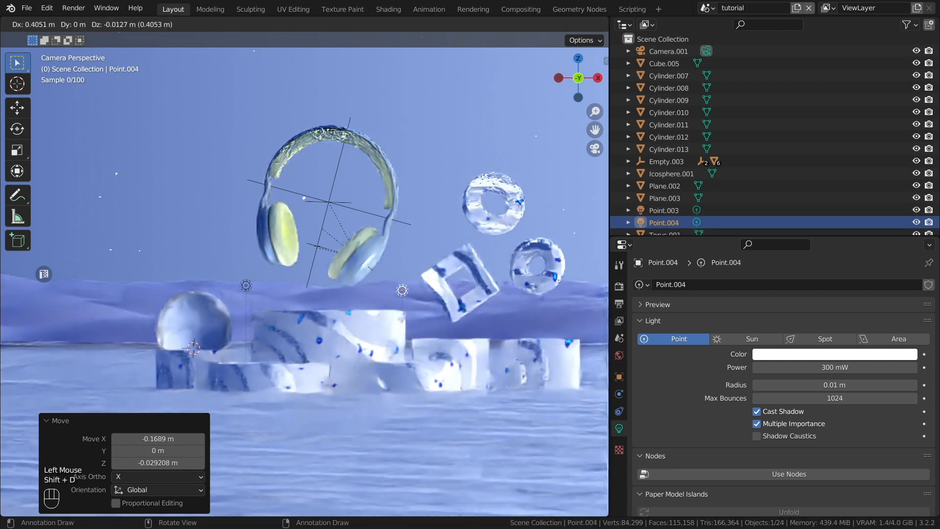
key("shift+d")
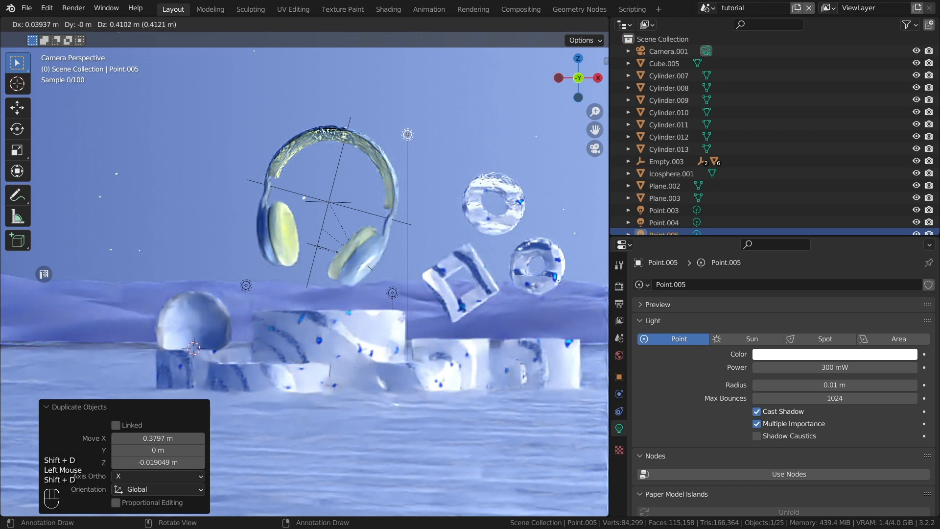